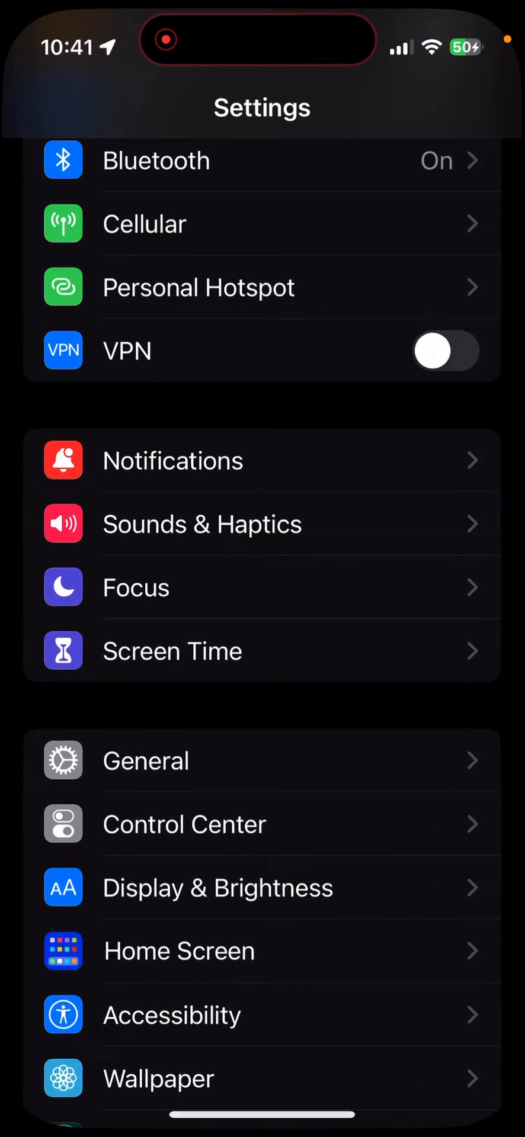
Delete the existing Full Screen switch from Switch Control's Switches list under Accessibility.
scroll(down, 3)
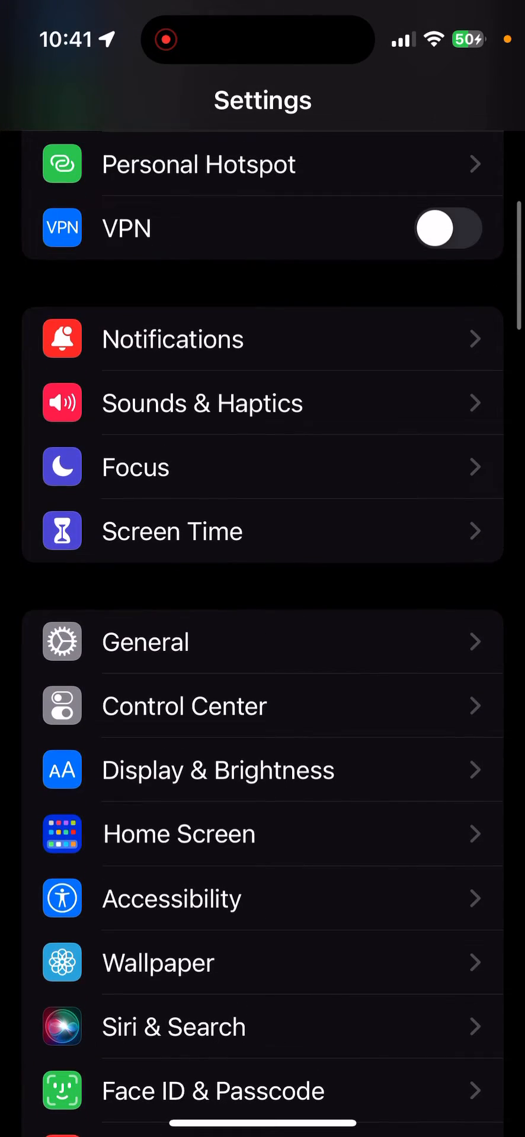
scroll(down, 3)
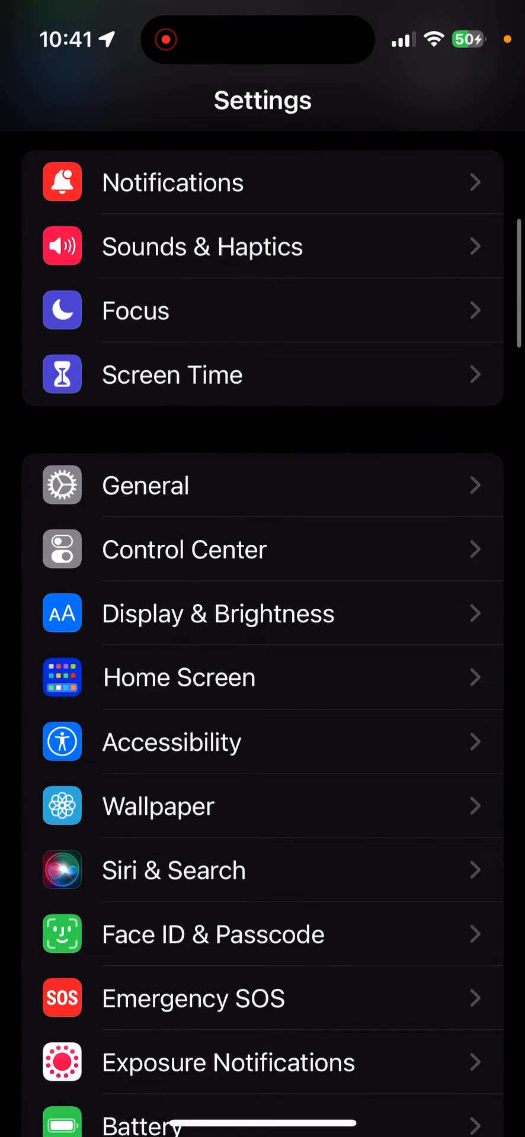
scroll(down, 3)
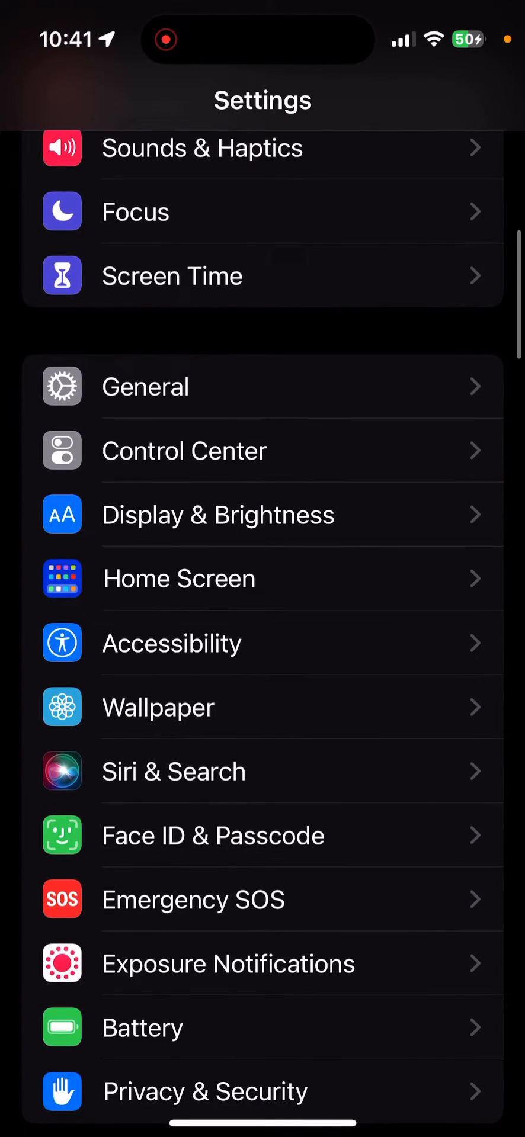
click(172, 642)
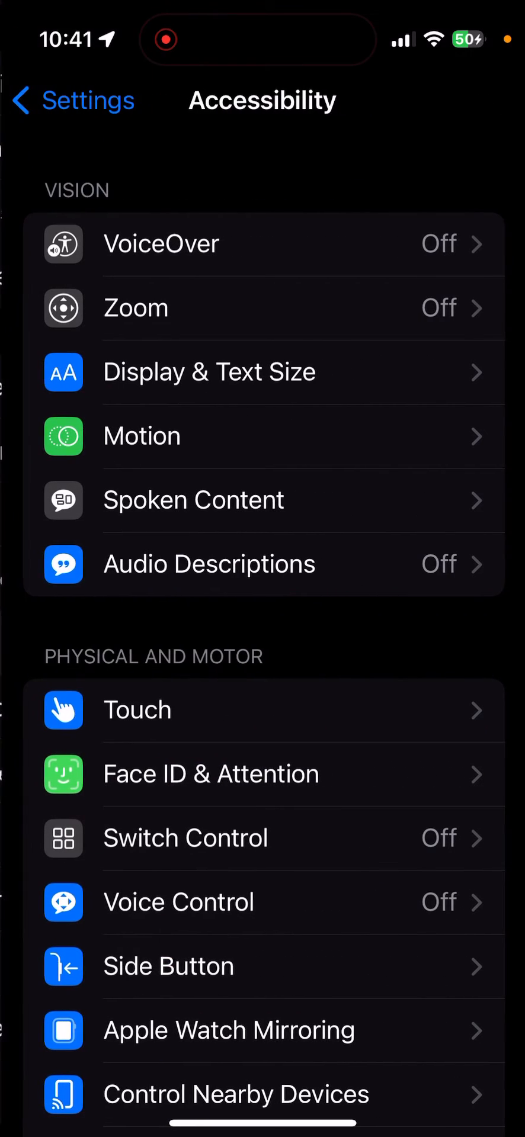
scroll(down, 3)
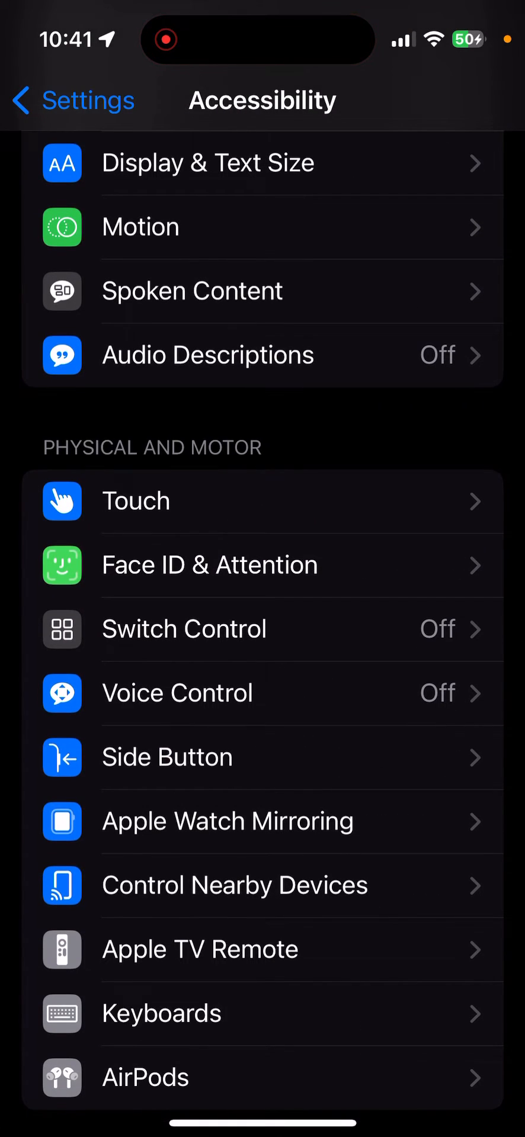
click(183, 629)
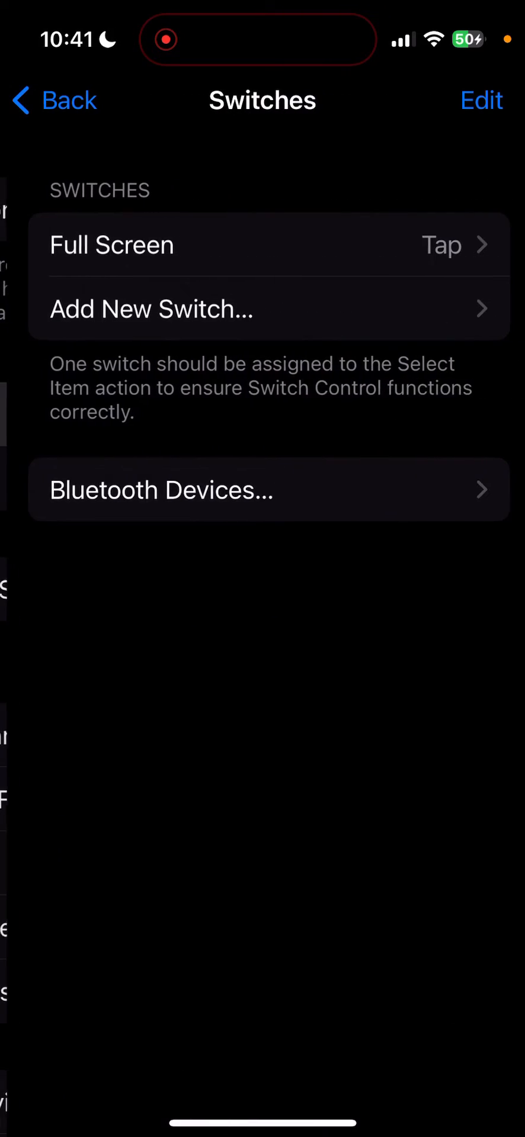
click(481, 100)
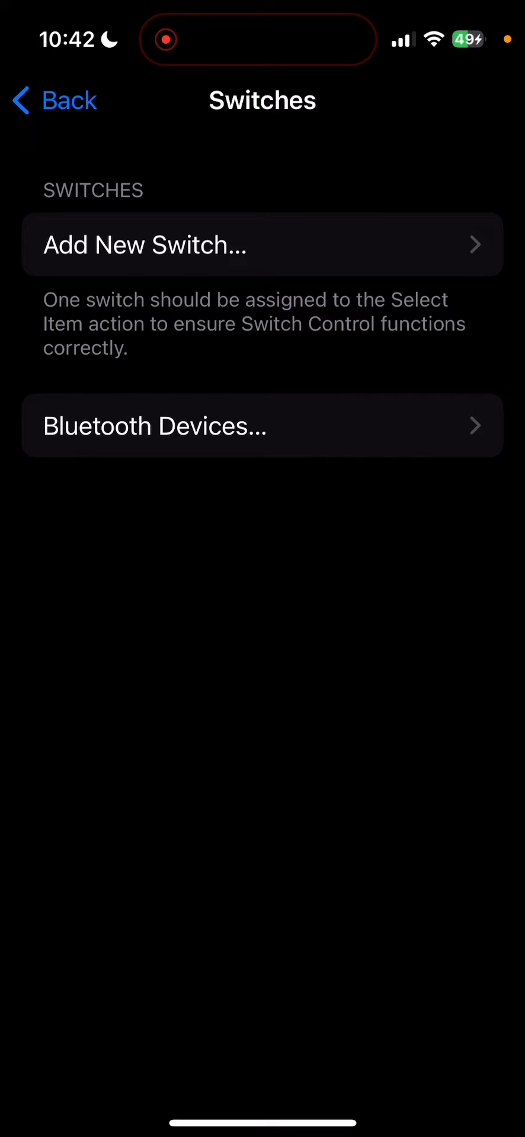
Return to Switch Control, review Add New Switch sources and show the Recipes list.
click(53, 99)
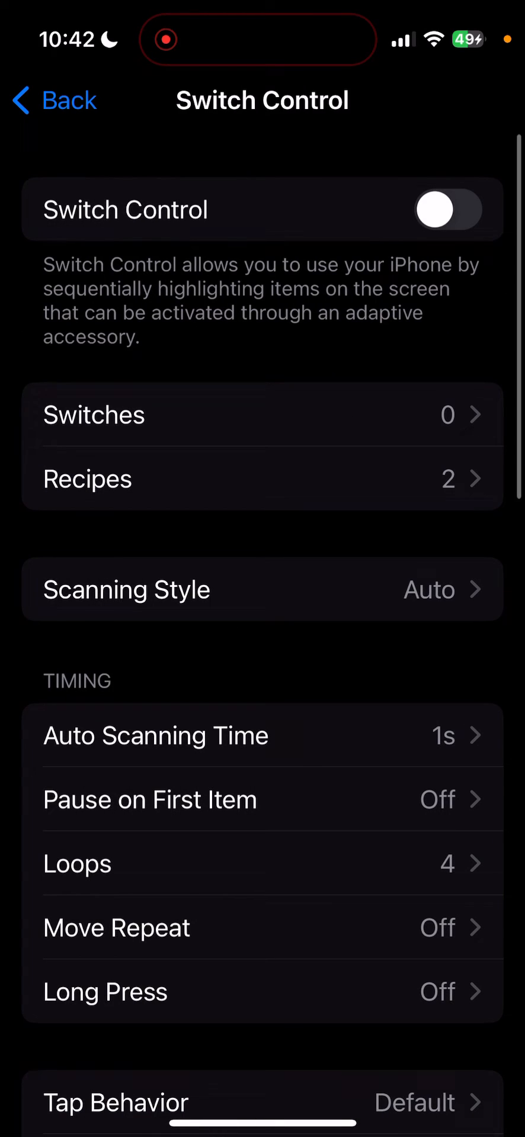
click(92, 414)
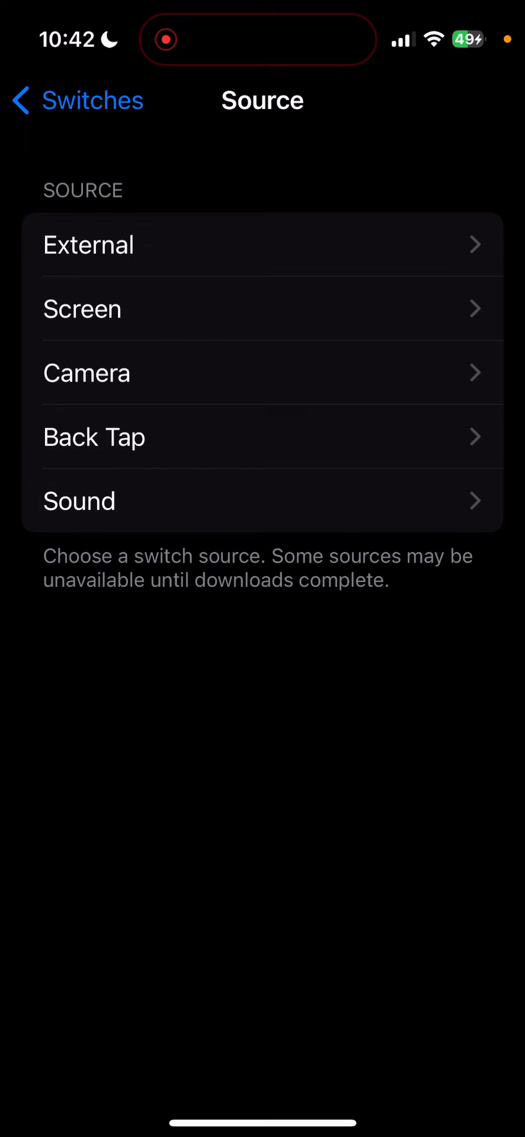
click(82, 309)
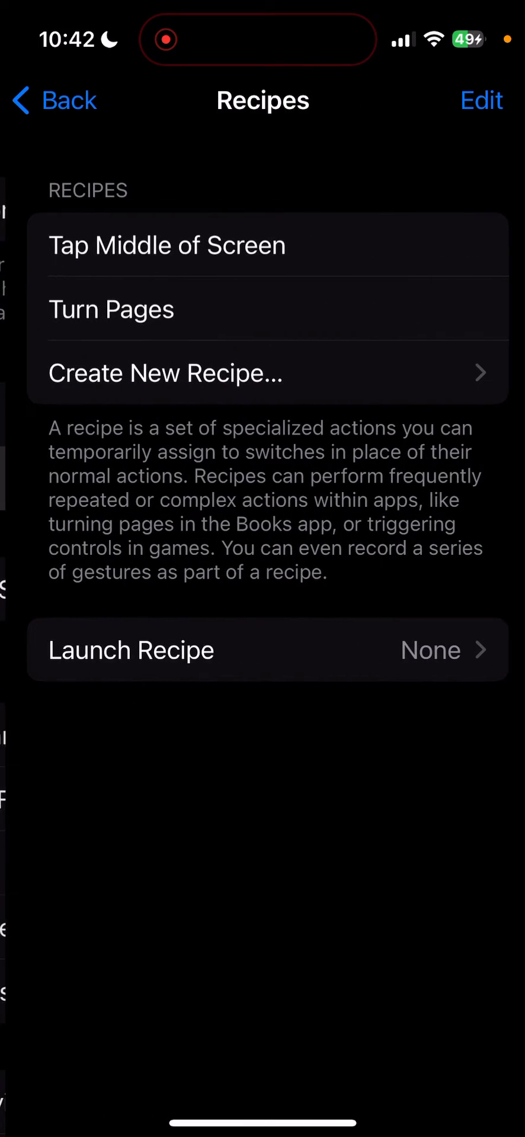
Create a recipe named 'auto clicker' with a Full Screen switch replaying a recorded mid-screen tap, and save it.
click(166, 372)
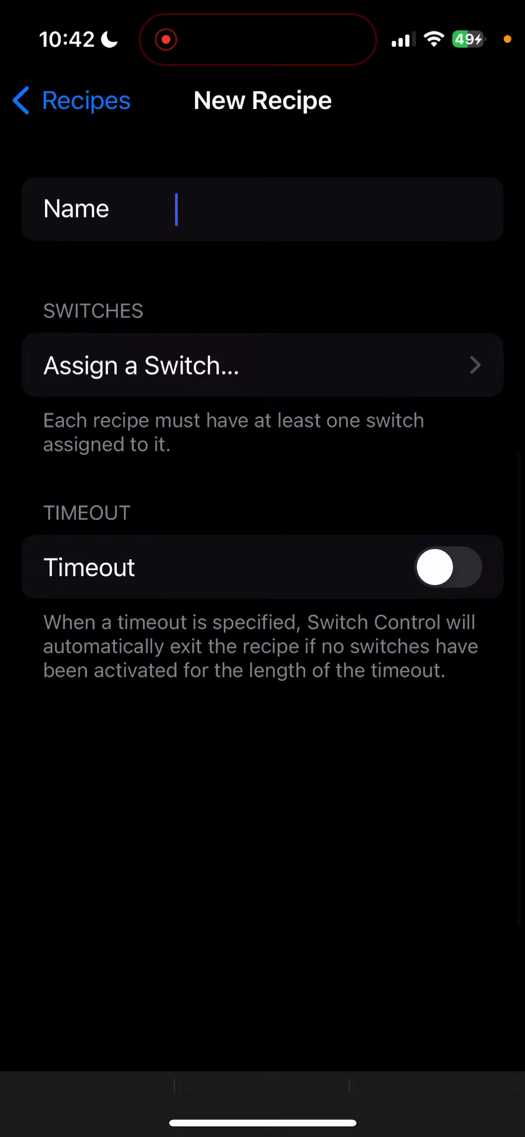
text(auto clicker)
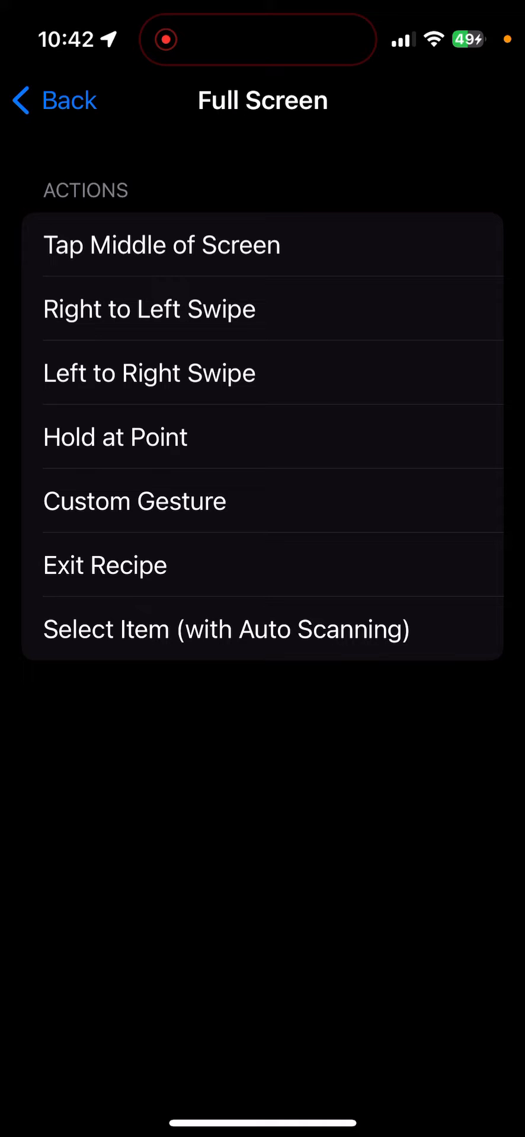
click(134, 501)
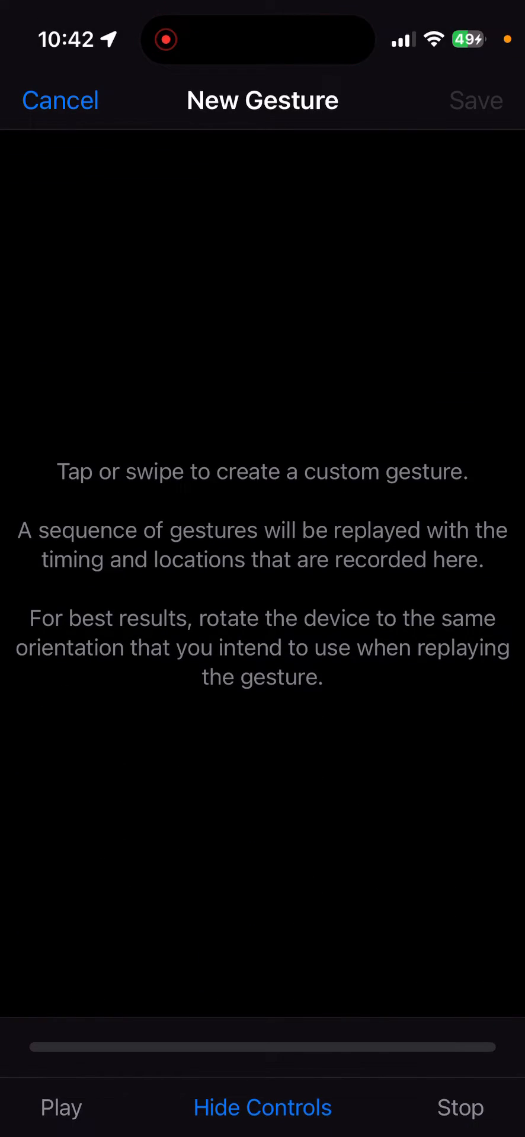
click(253, 431)
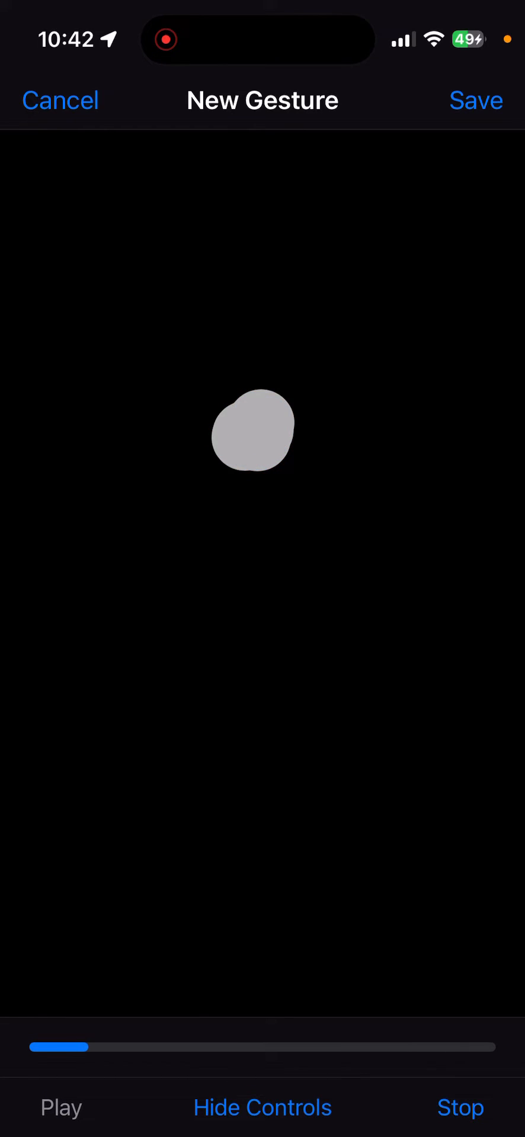
click(476, 99)
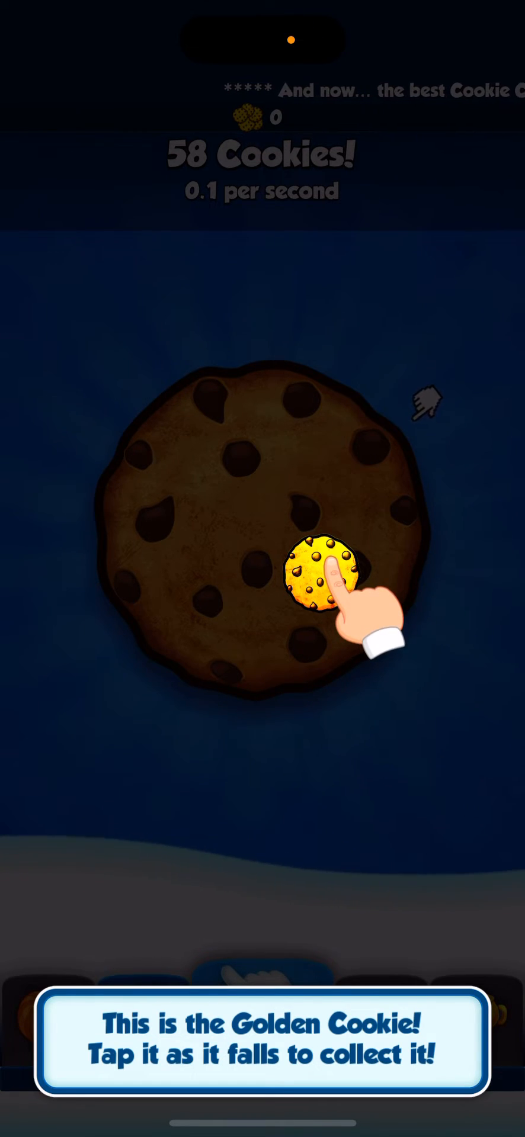
Show the Accessibility Shortcuts menu over the Cookie Clicker game.
click(322, 573)
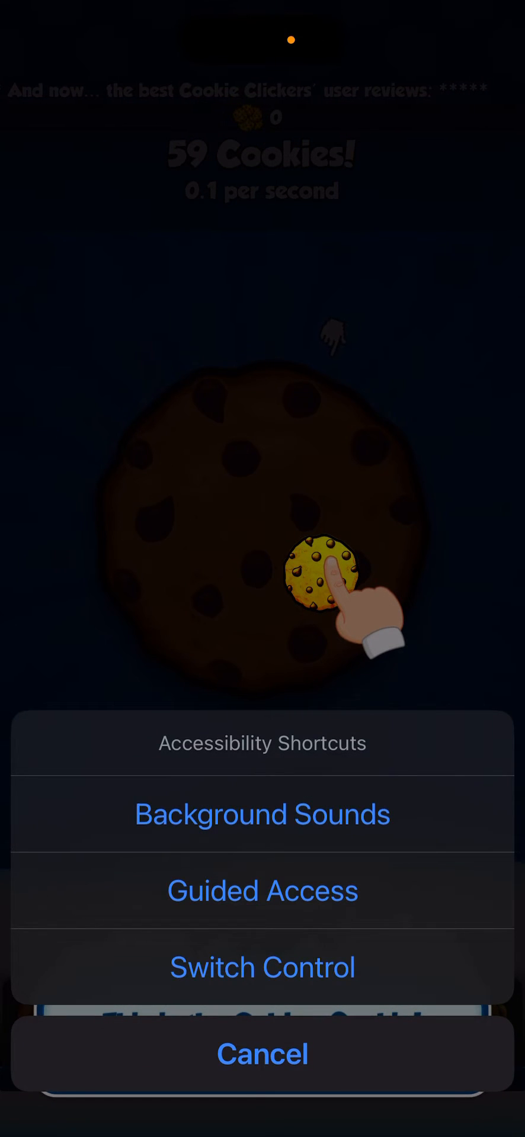
Enable Switch Control and tap the big cookie so the recipe auto-taps it up to 143 cookies.
click(263, 966)
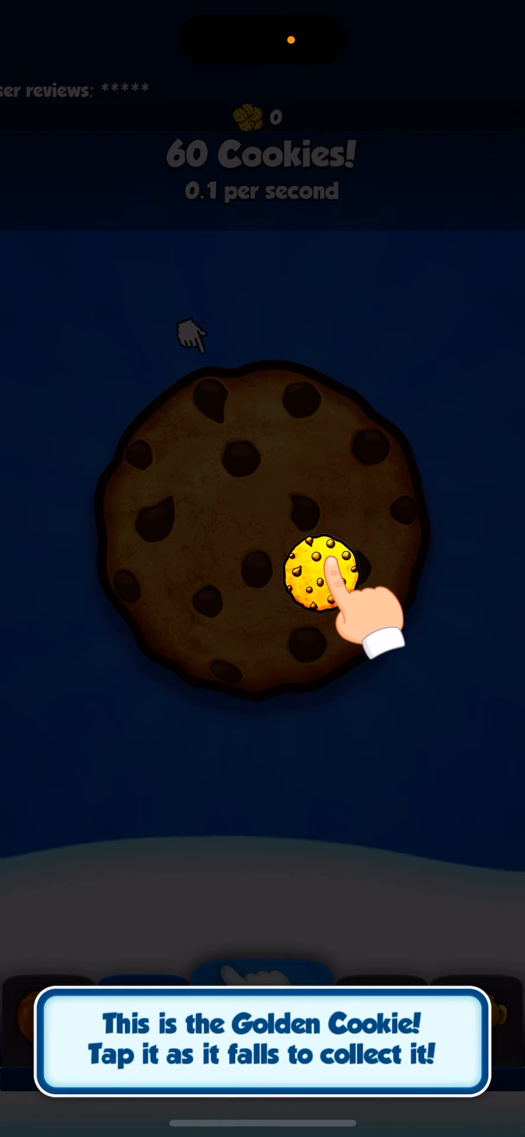
click(322, 573)
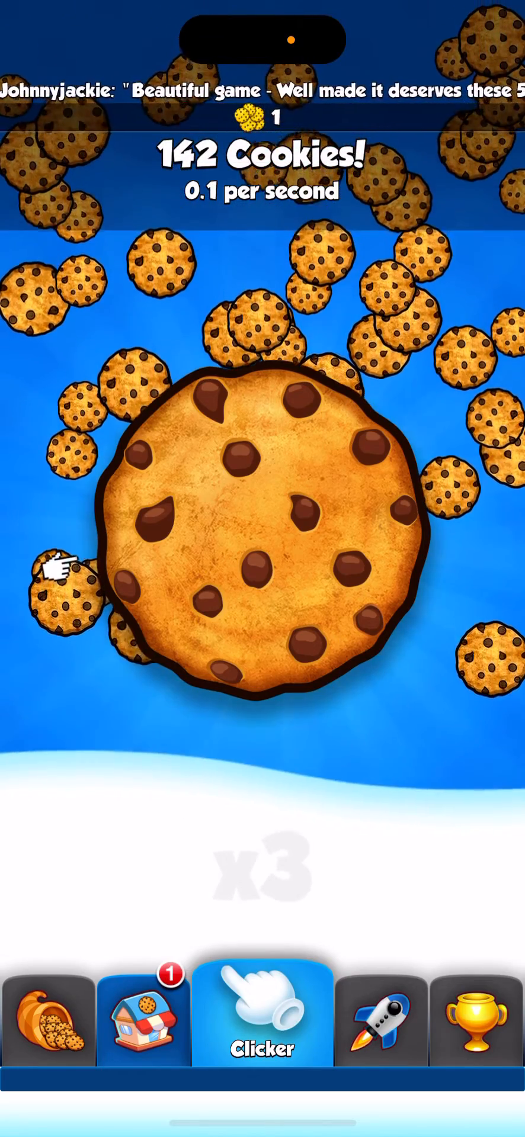
click(257, 529)
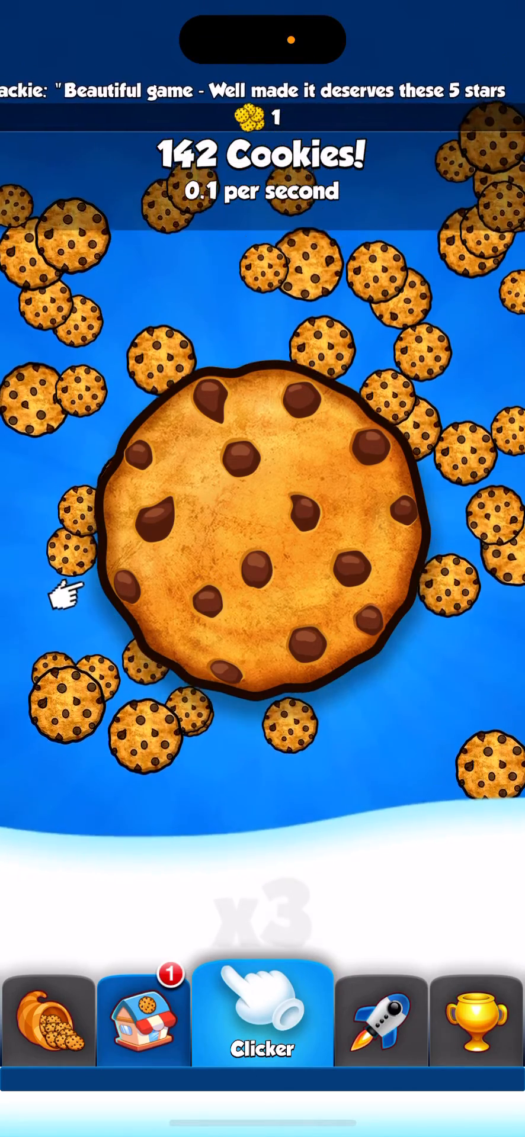
click(260, 537)
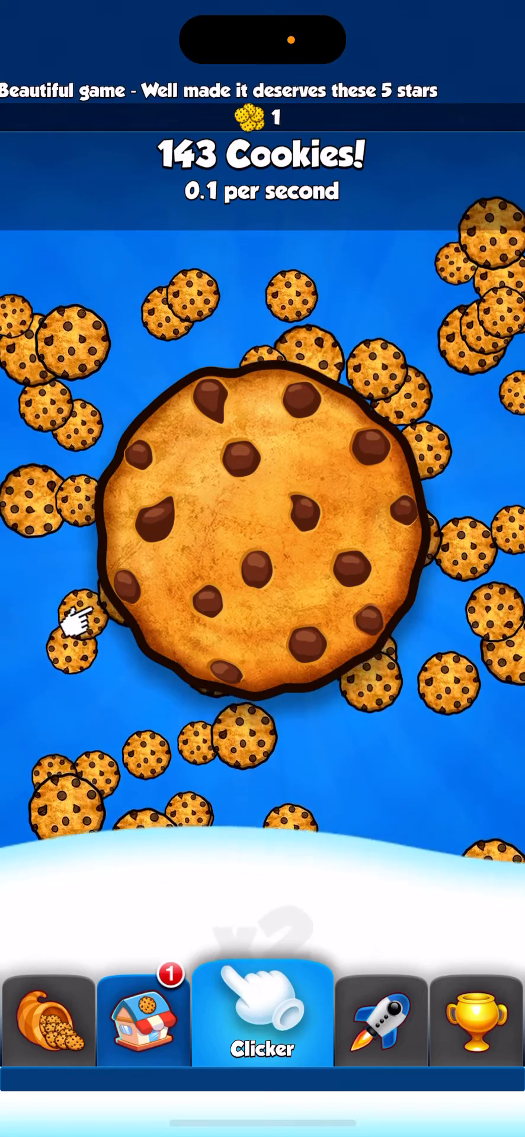